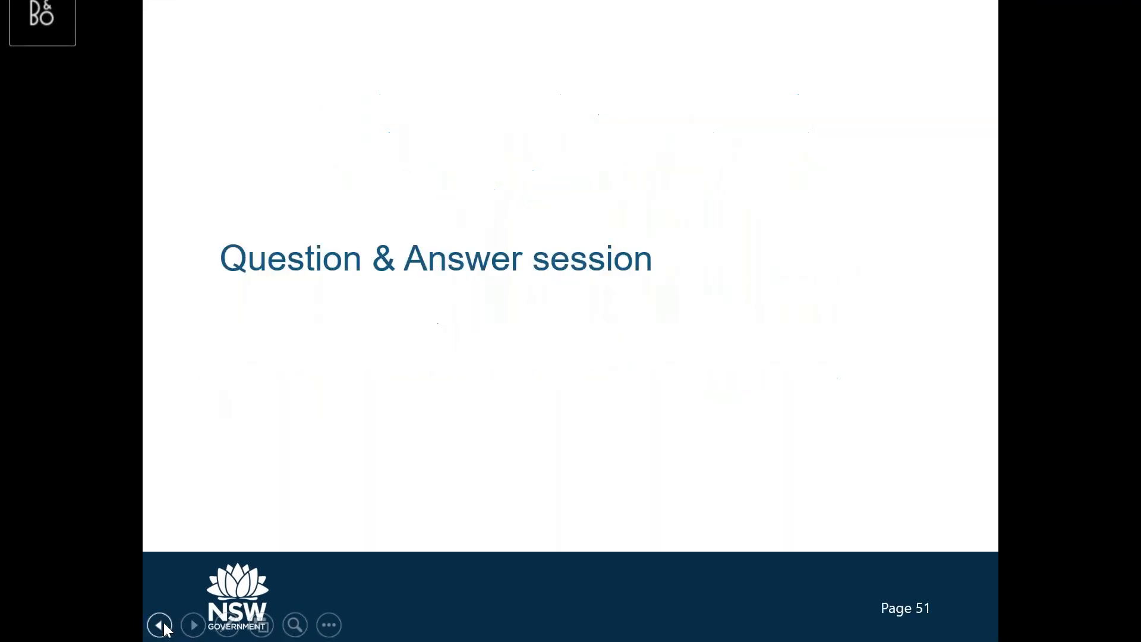
pyautogui.click(160, 625)
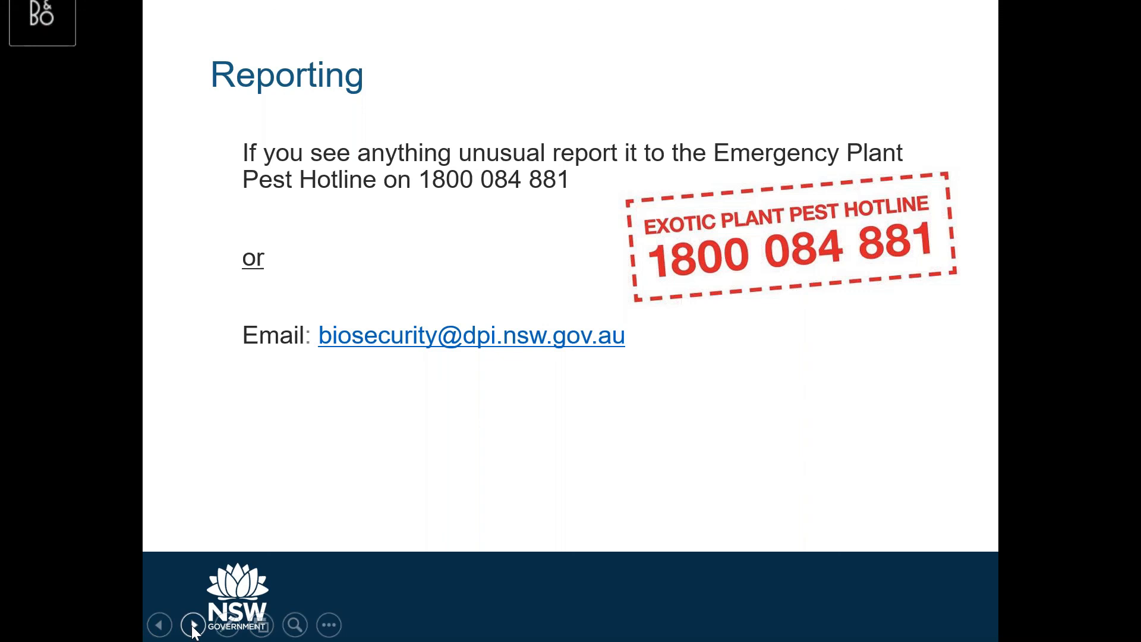
pyautogui.click(193, 625)
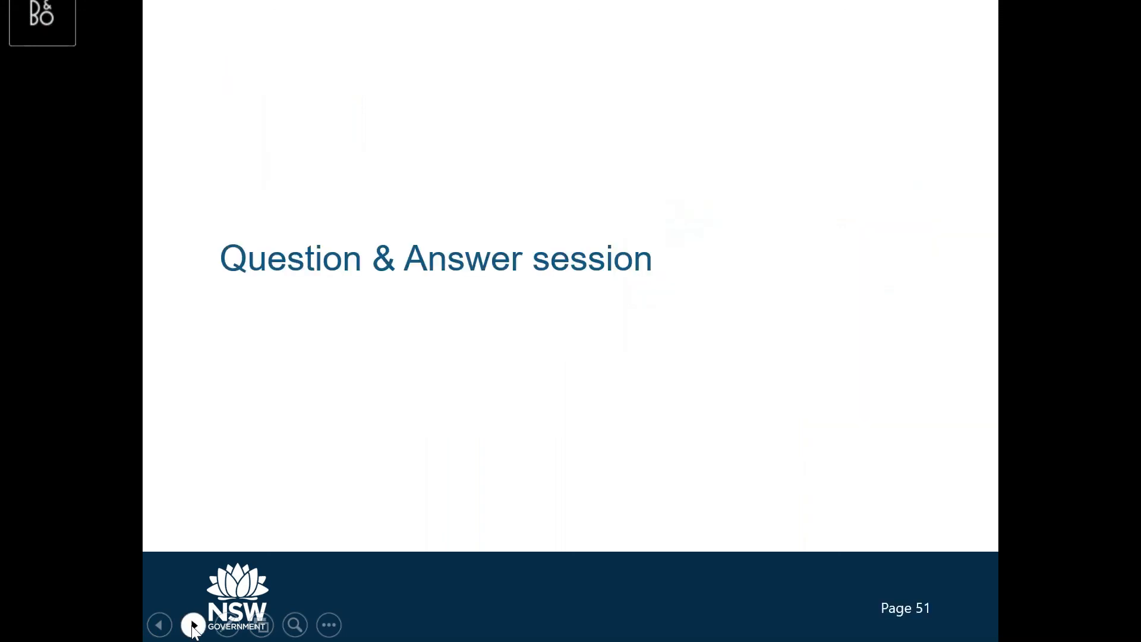